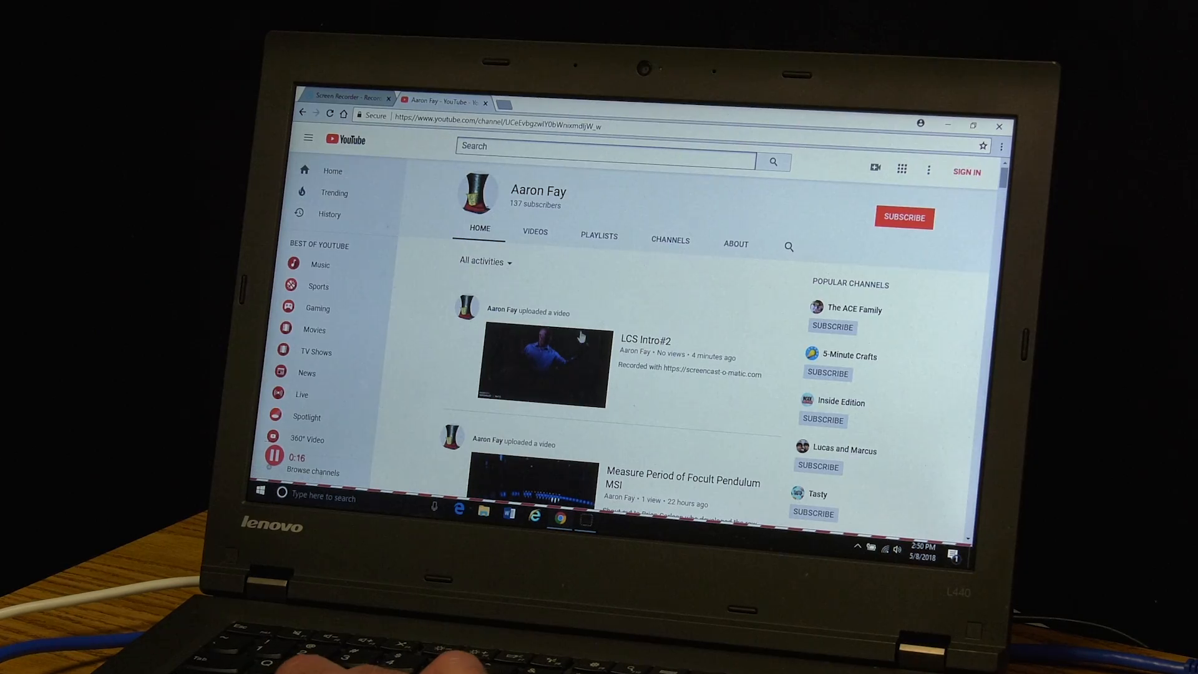
Step: Open the LCS Intro#2 video from the Aaron Fay channel Home tab and switch it to fullscreen
{"action": "left_click", "coordinate": [540, 365]}
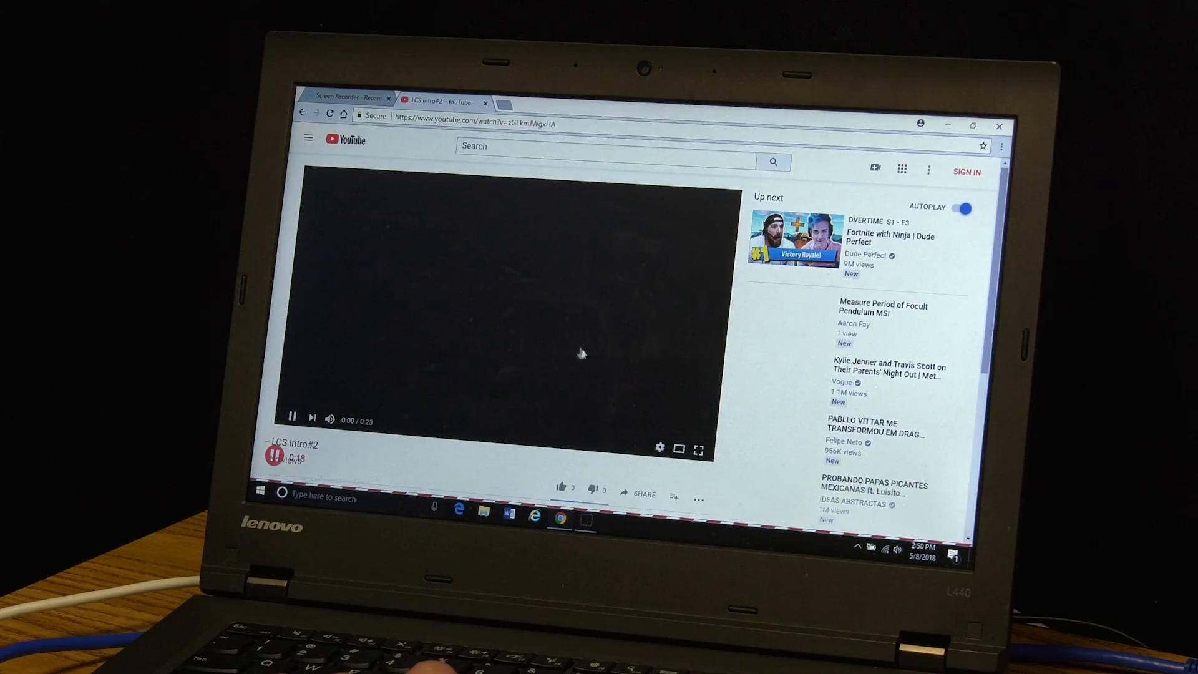
{"action": "left_click", "coordinate": [696, 448]}
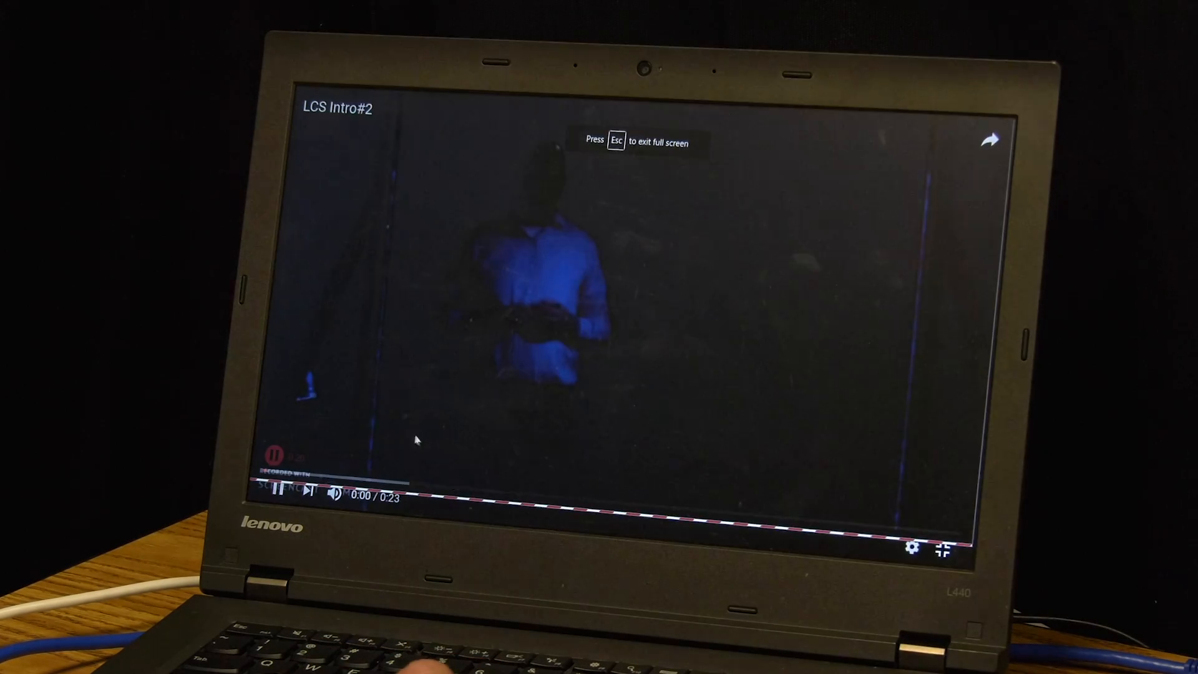